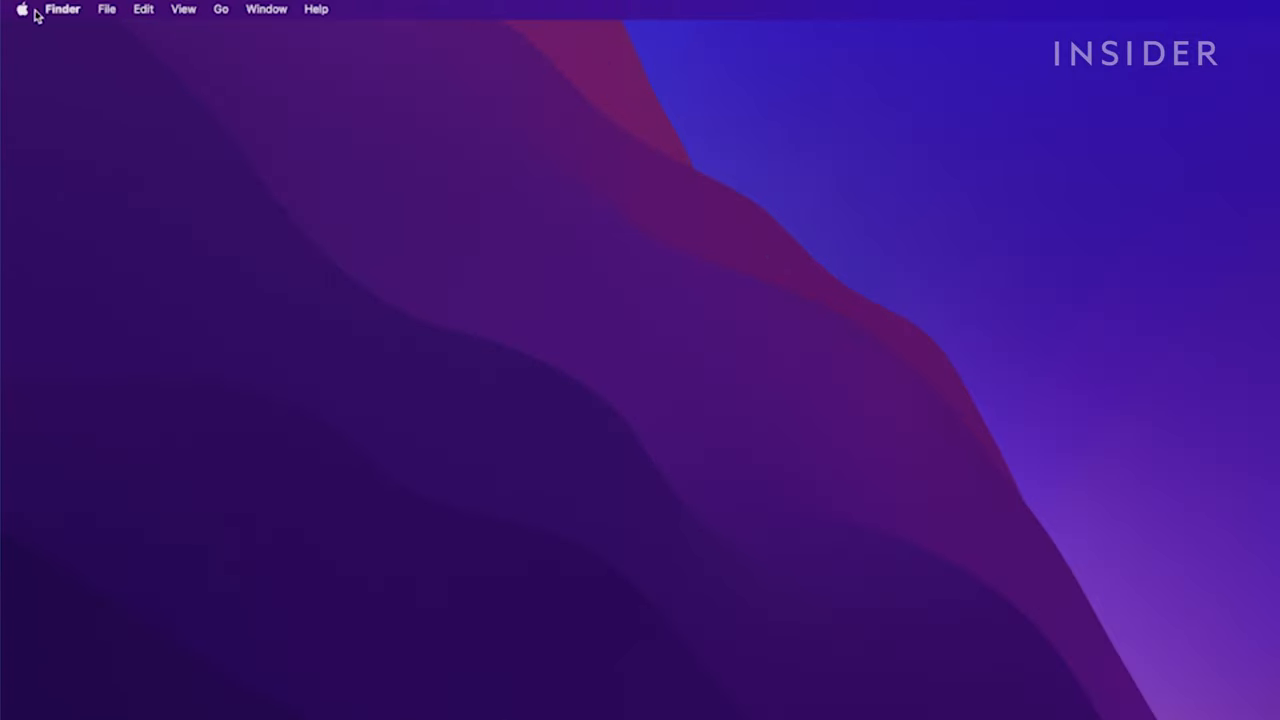
Step: Open System Preferences from the Apple menu
click(21, 9)
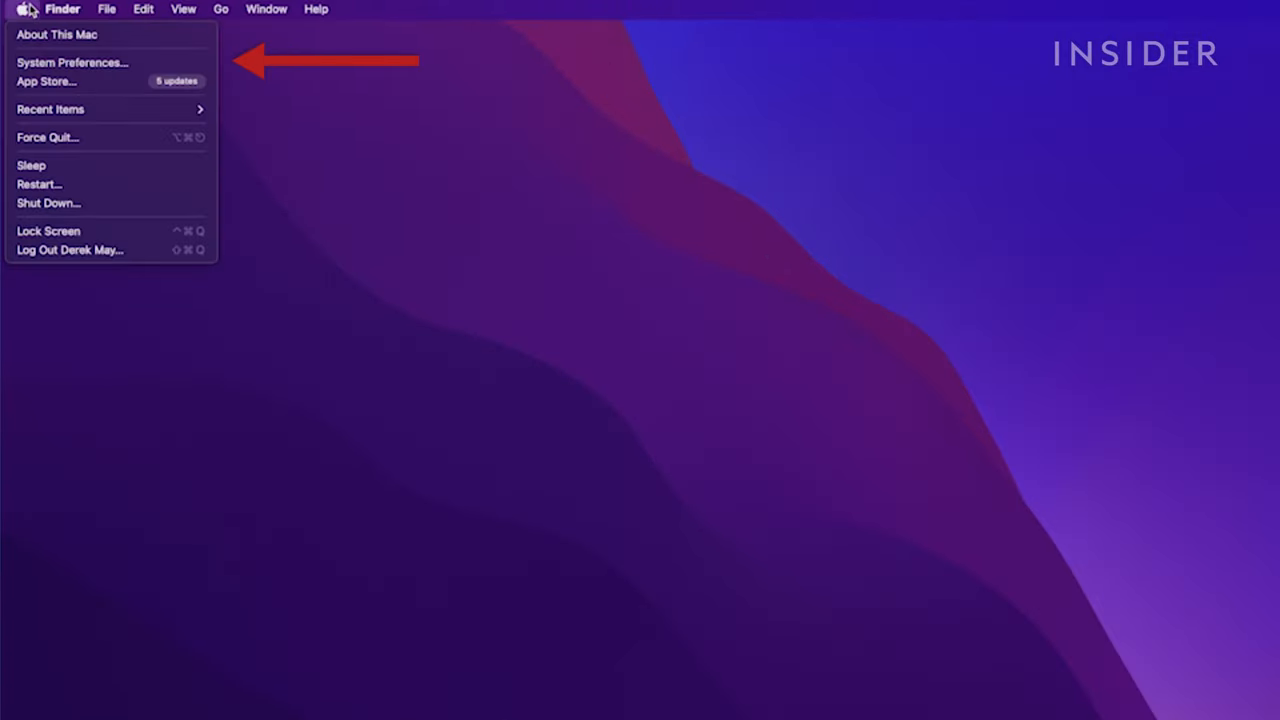
click(72, 62)
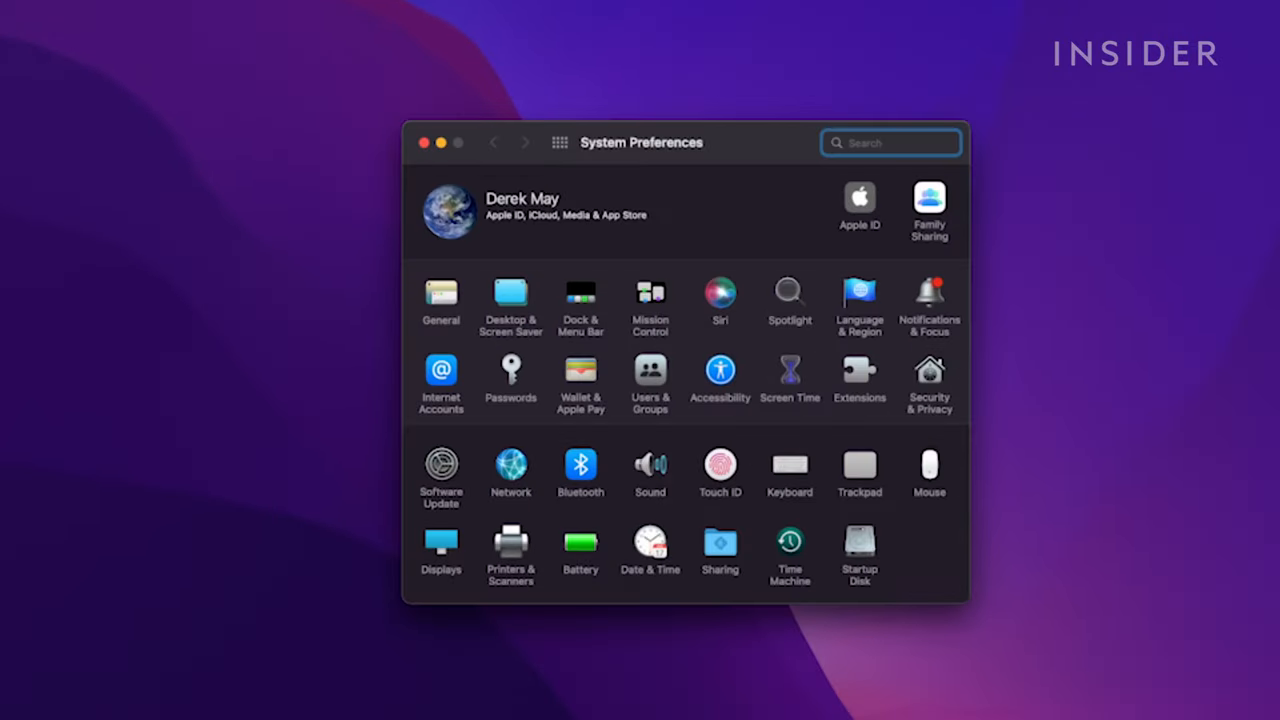
Step: Enable 'Secondary click: Click on right side' in Mouse settings and right-click the desktop to test
click(928, 464)
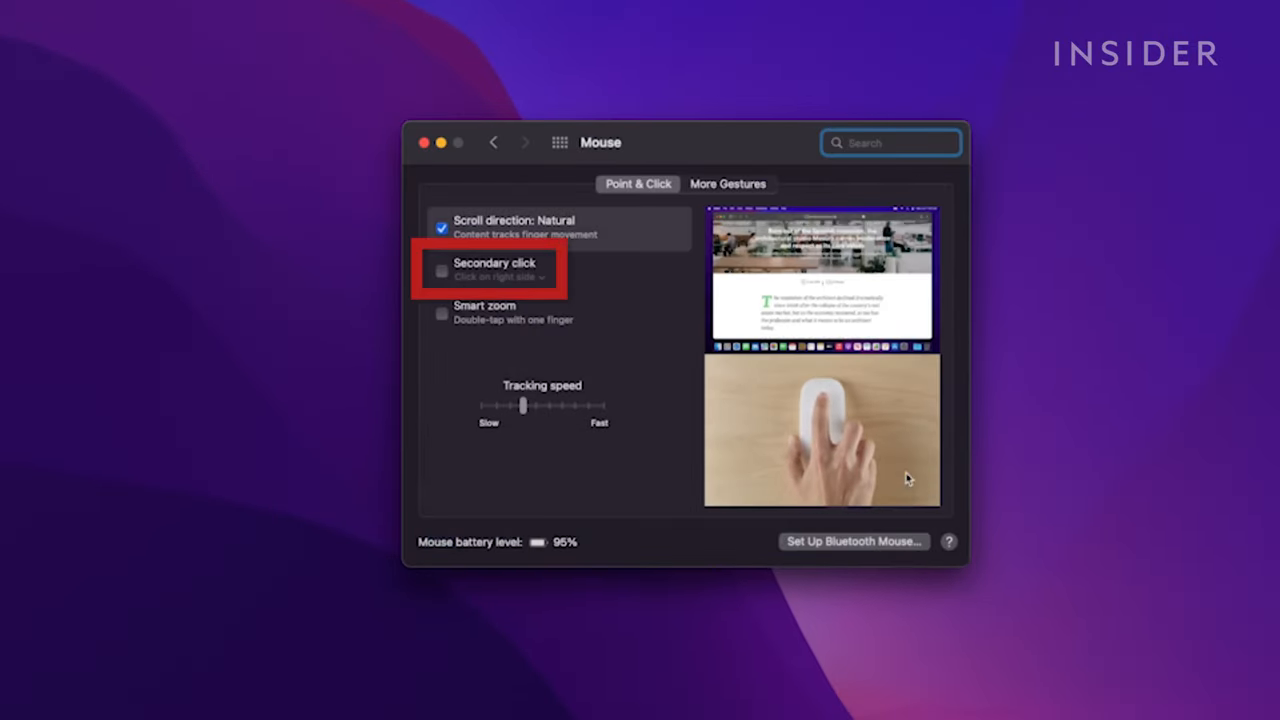
click(442, 271)
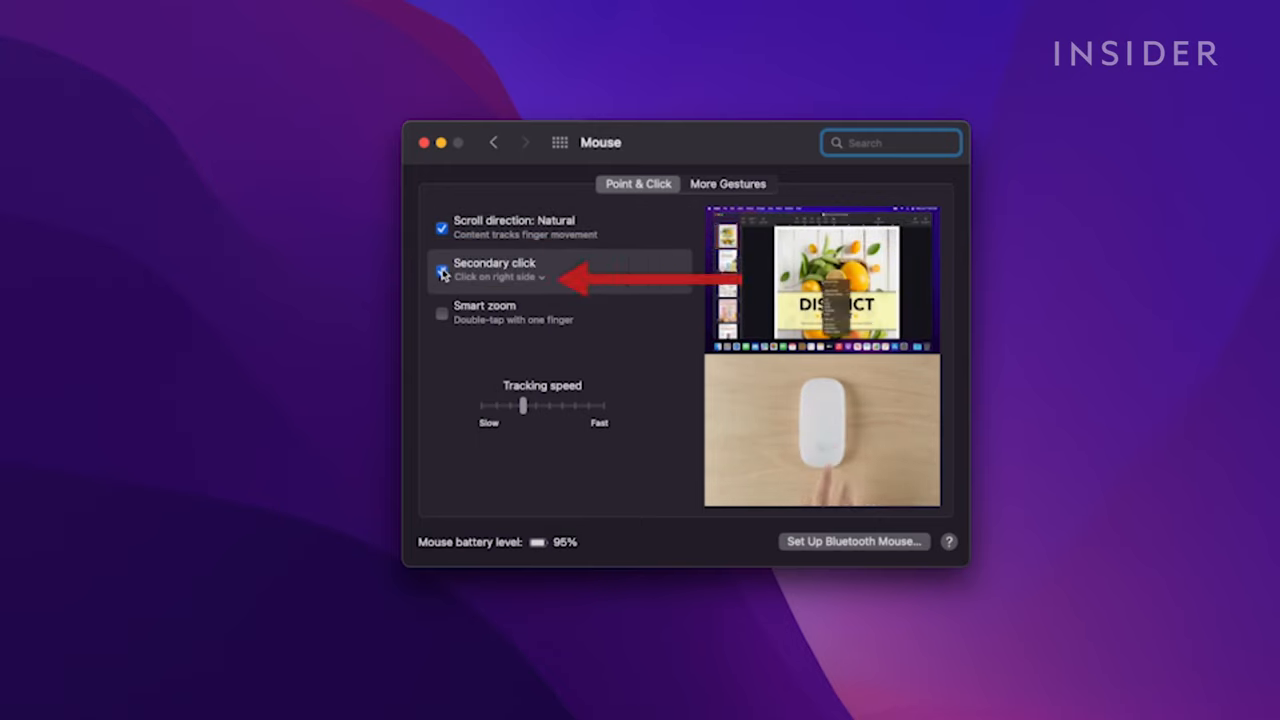
click(510, 277)
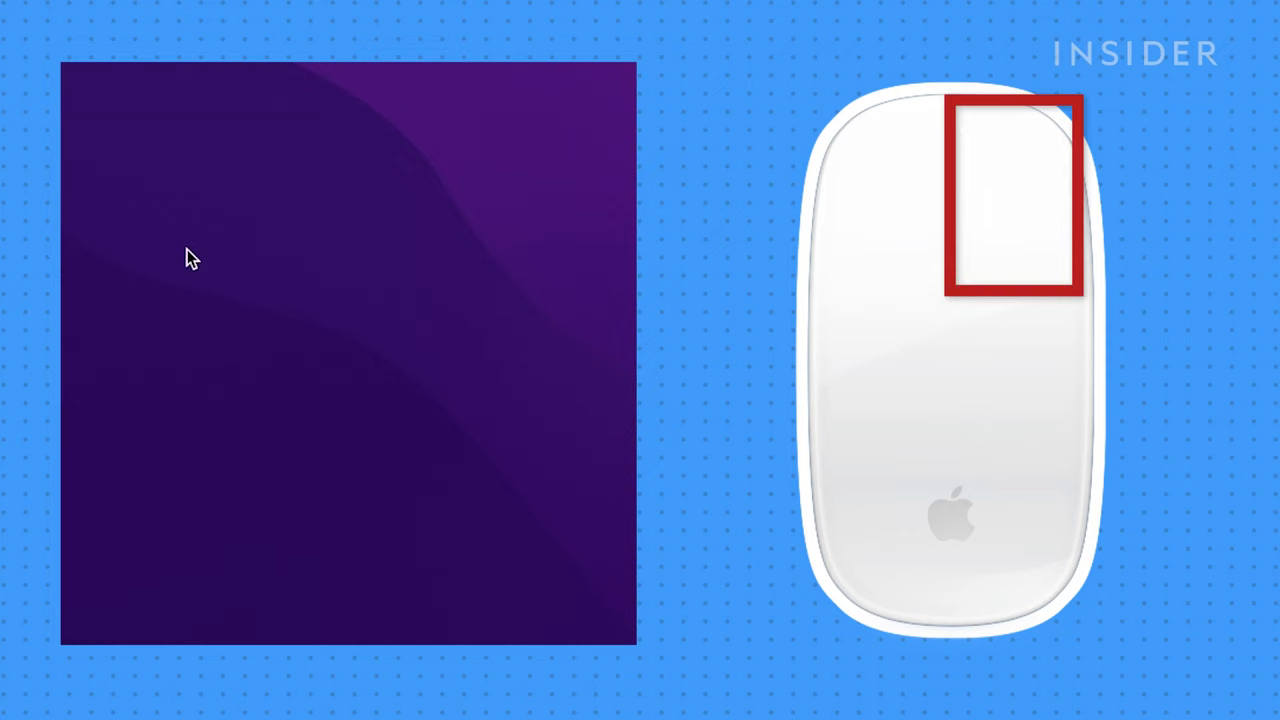
right_click(191, 258)
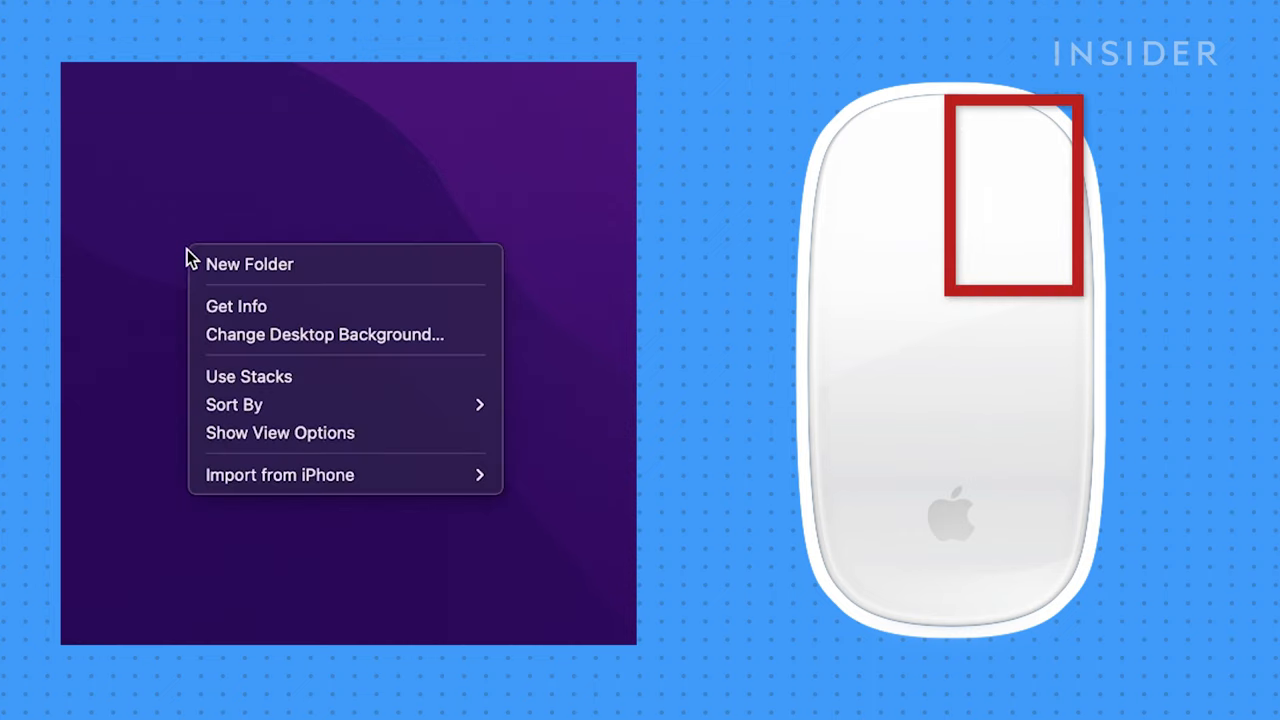